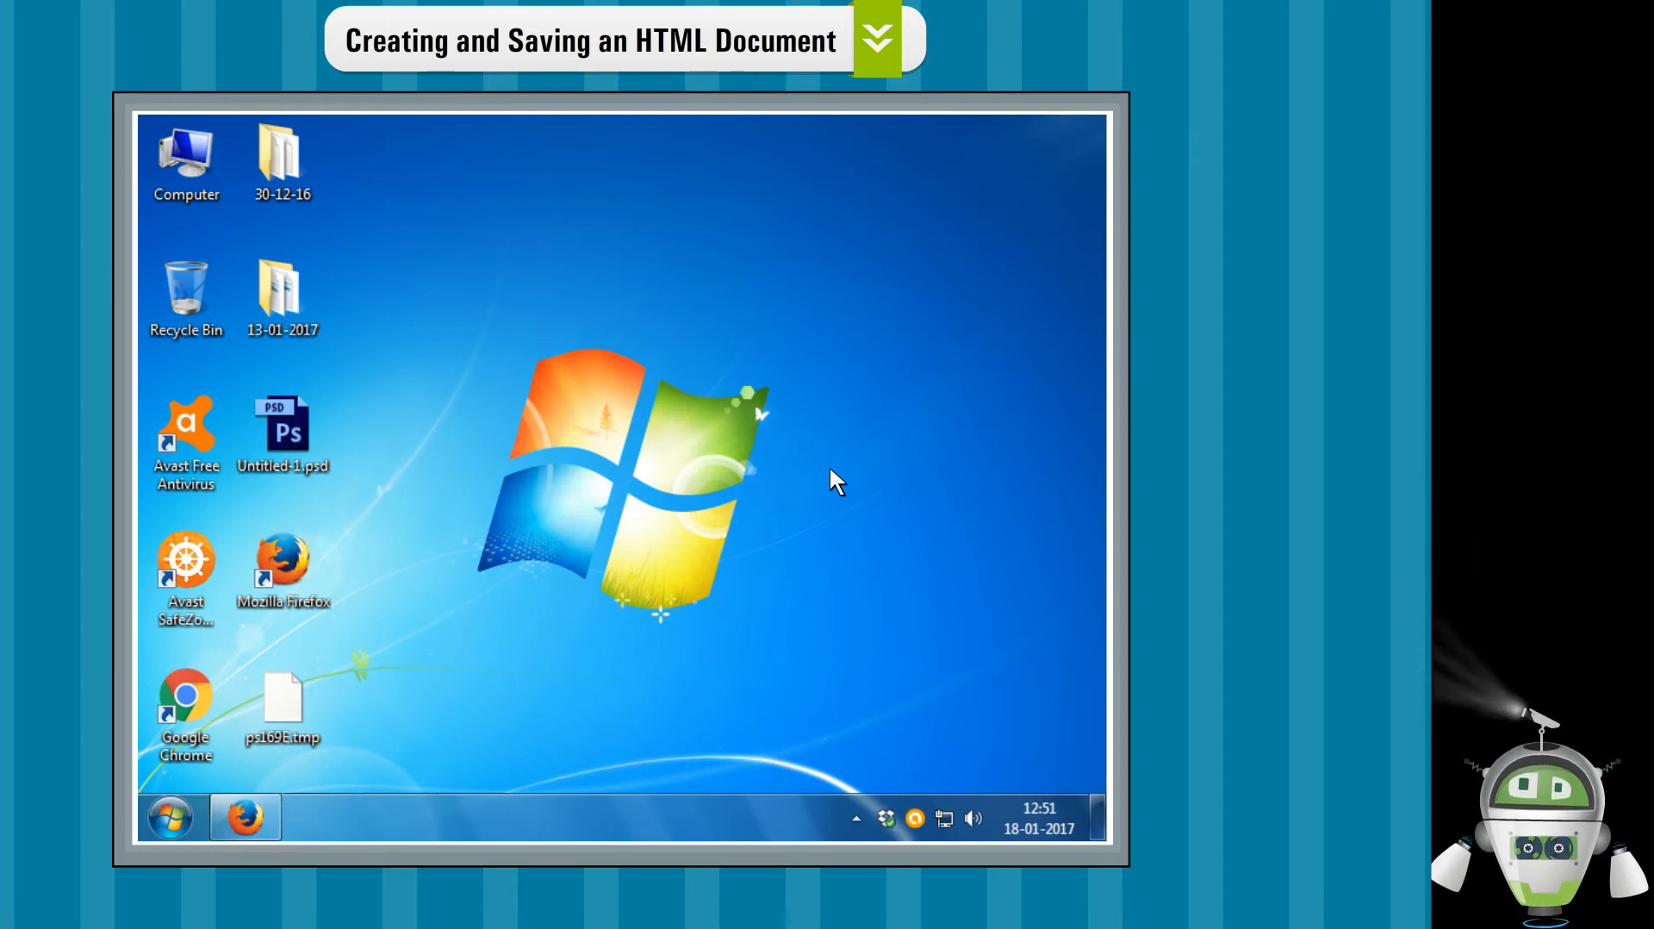
# Open the Start menu and expand All Programs to reach Accessories.
pyautogui.click(168, 815)
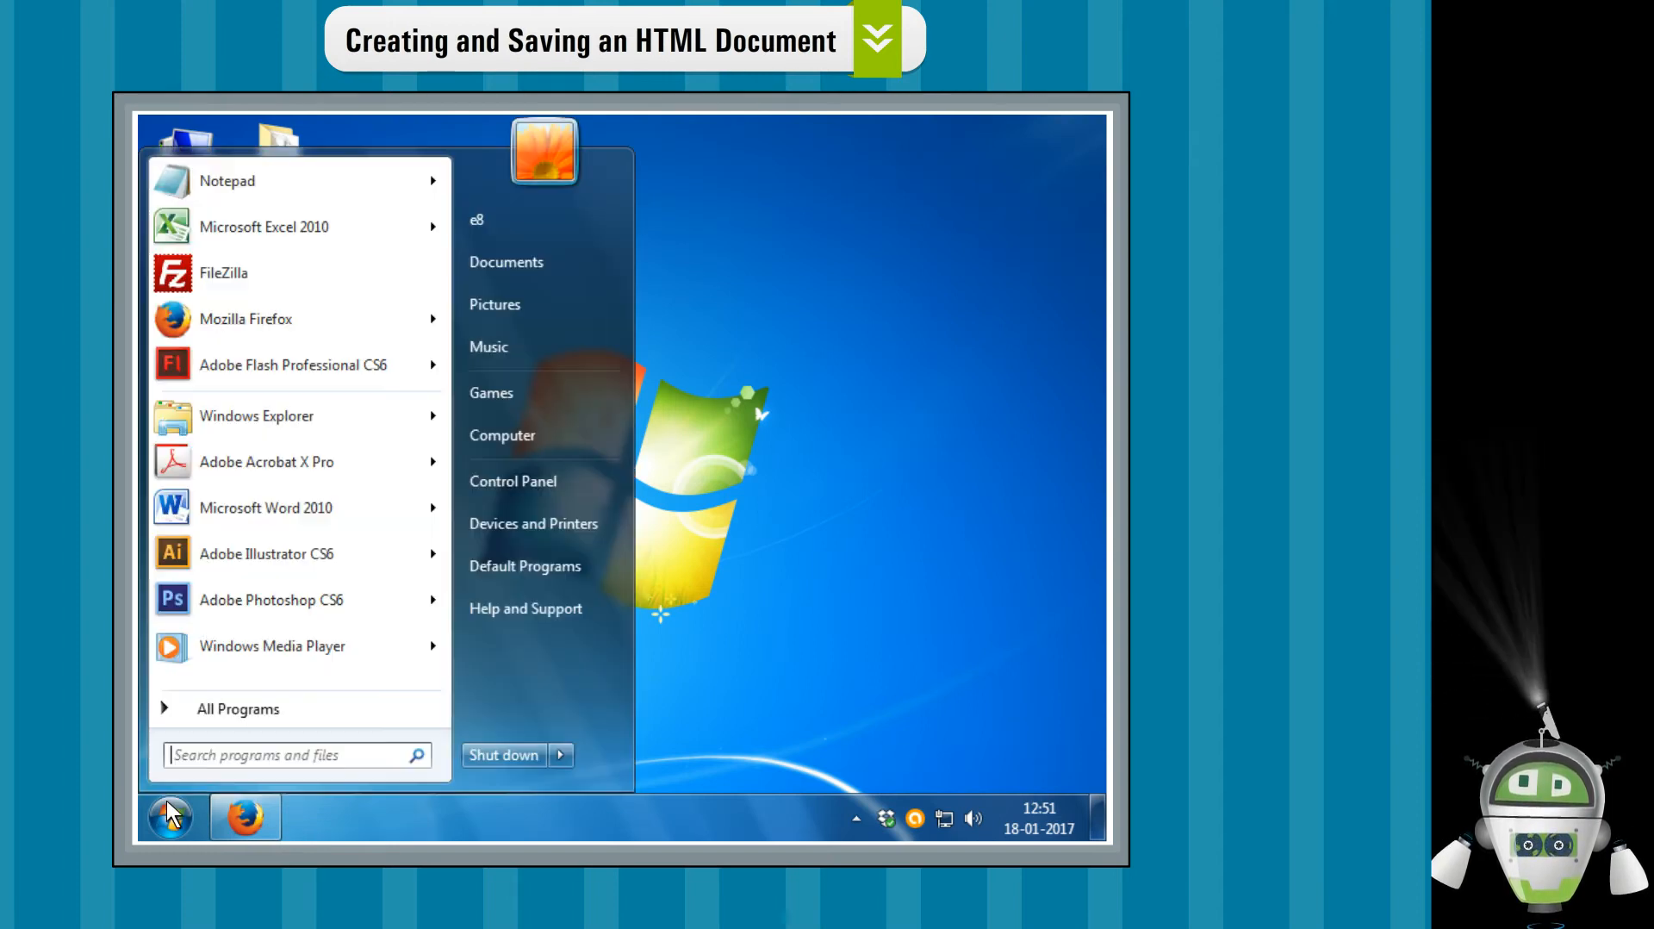
pyautogui.moveTo(182, 728)
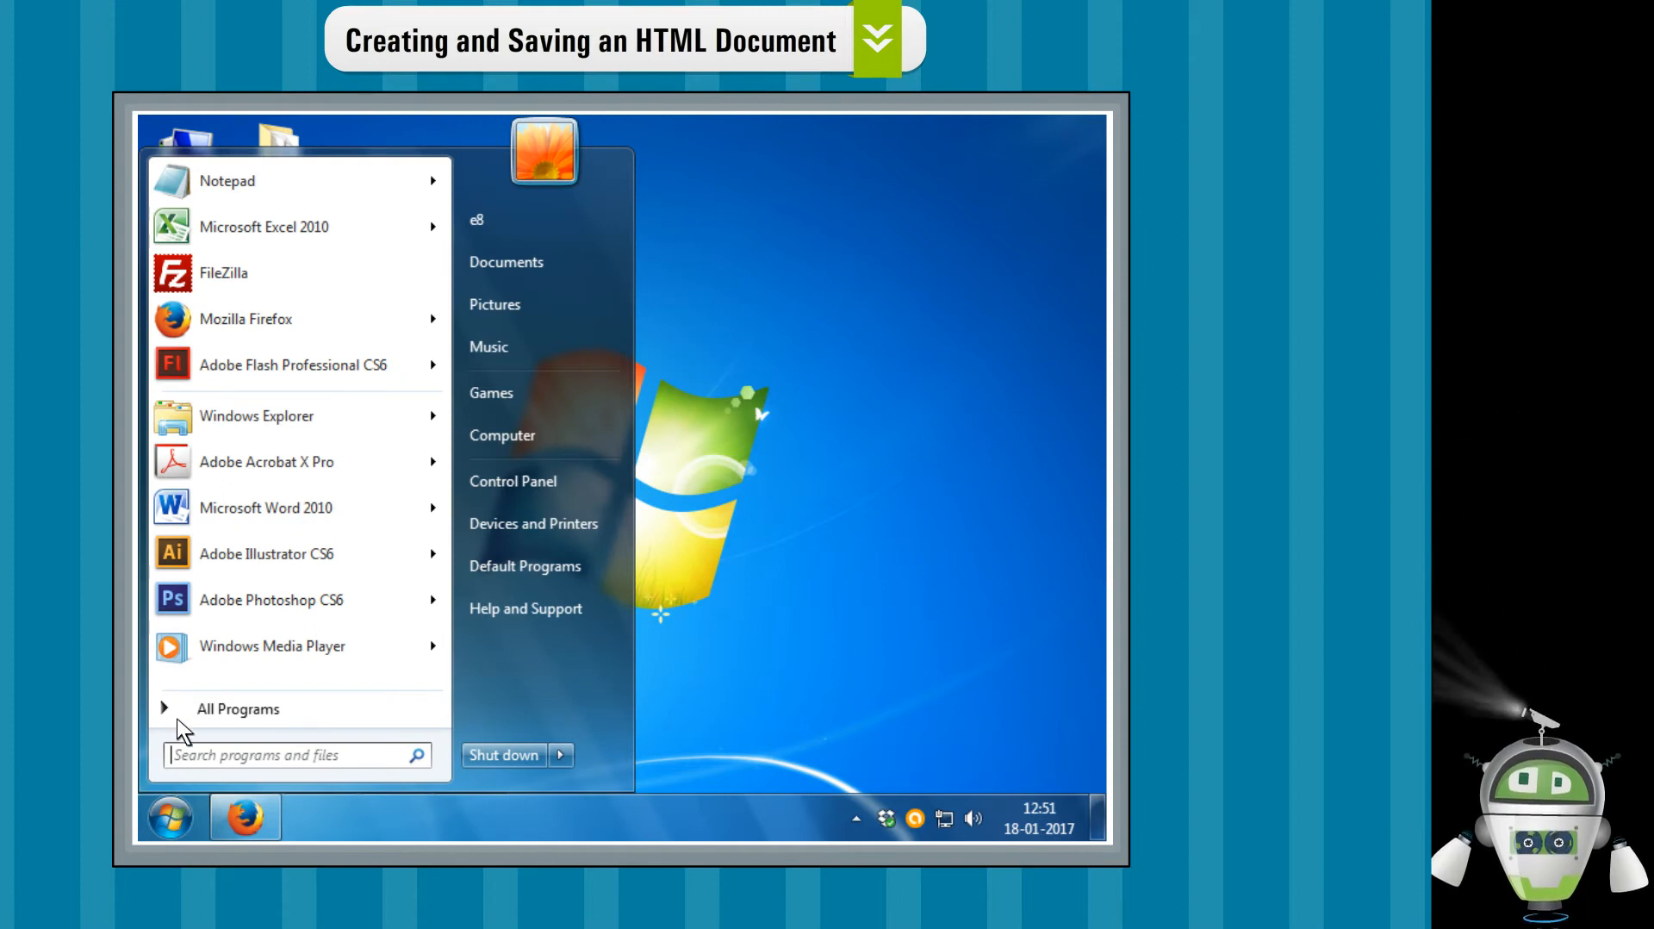
pyautogui.click(238, 708)
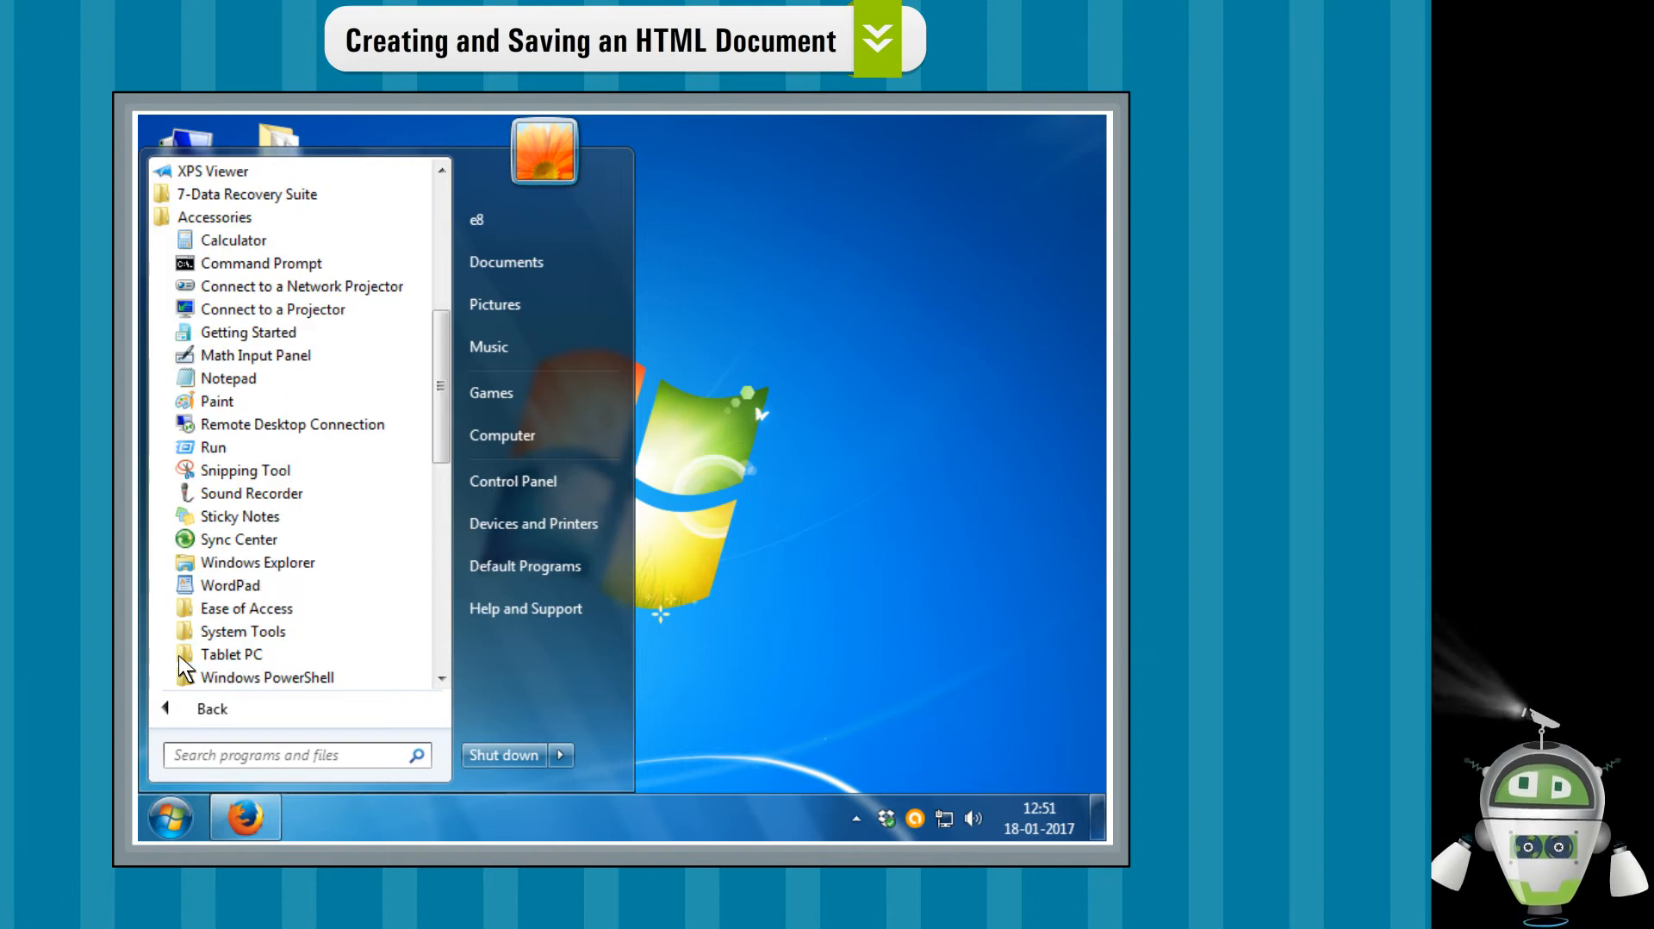
pyautogui.moveTo(227, 378)
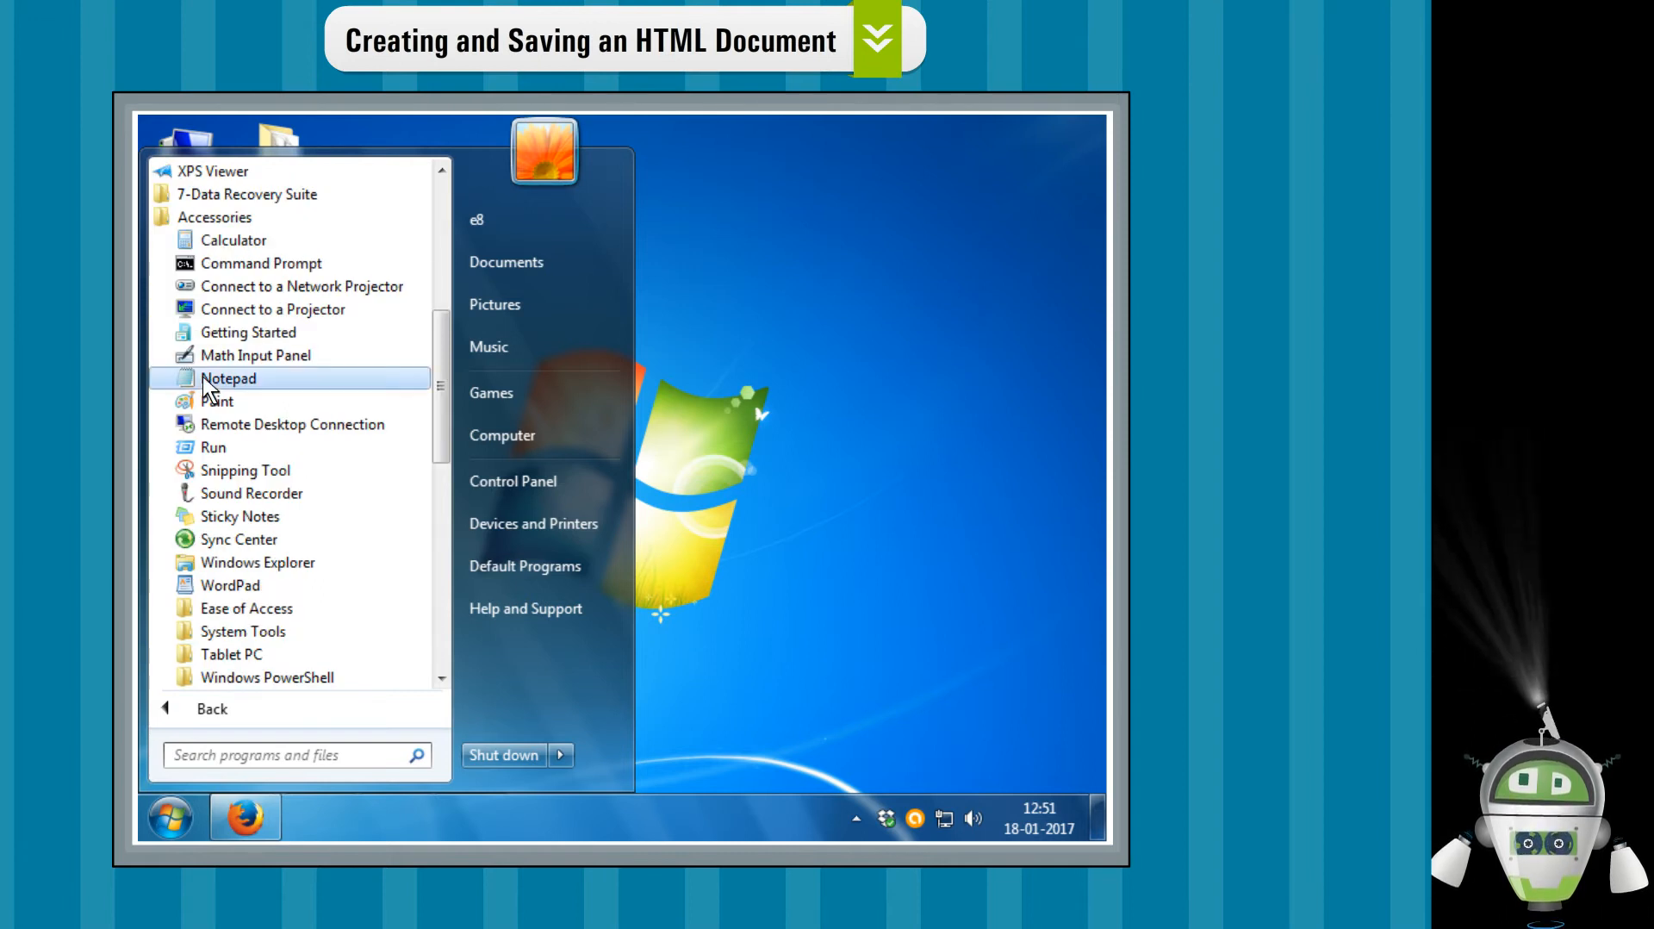
# Launch Notepad from the Accessories folder.
pyautogui.click(228, 378)
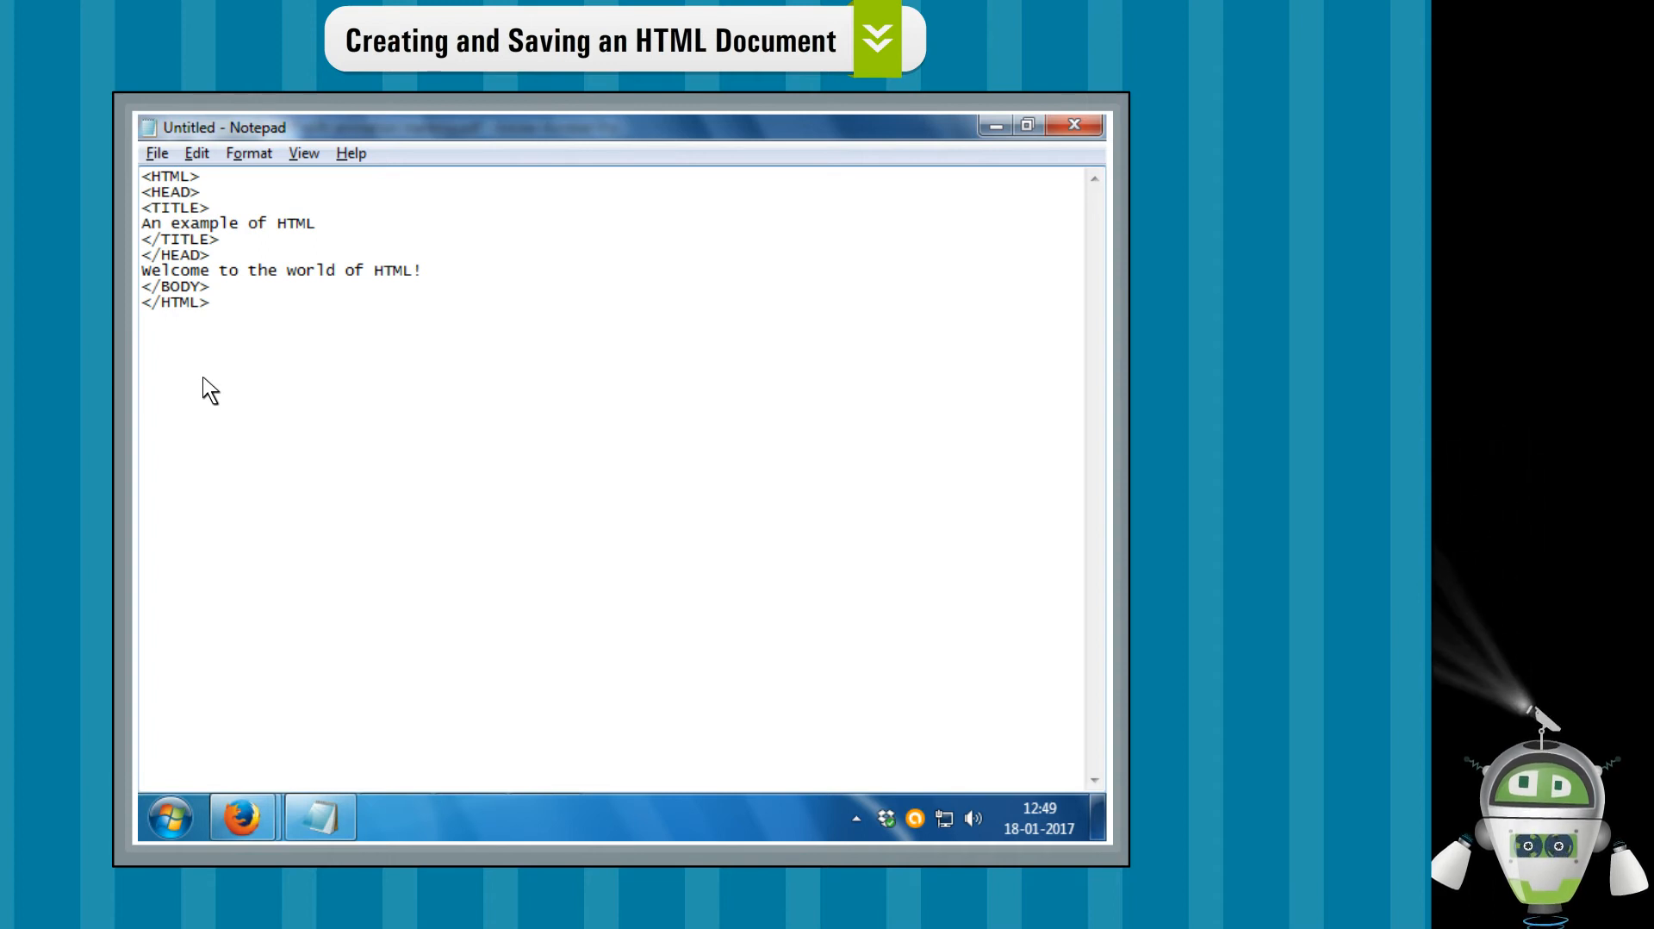
pyautogui.moveTo(190, 309)
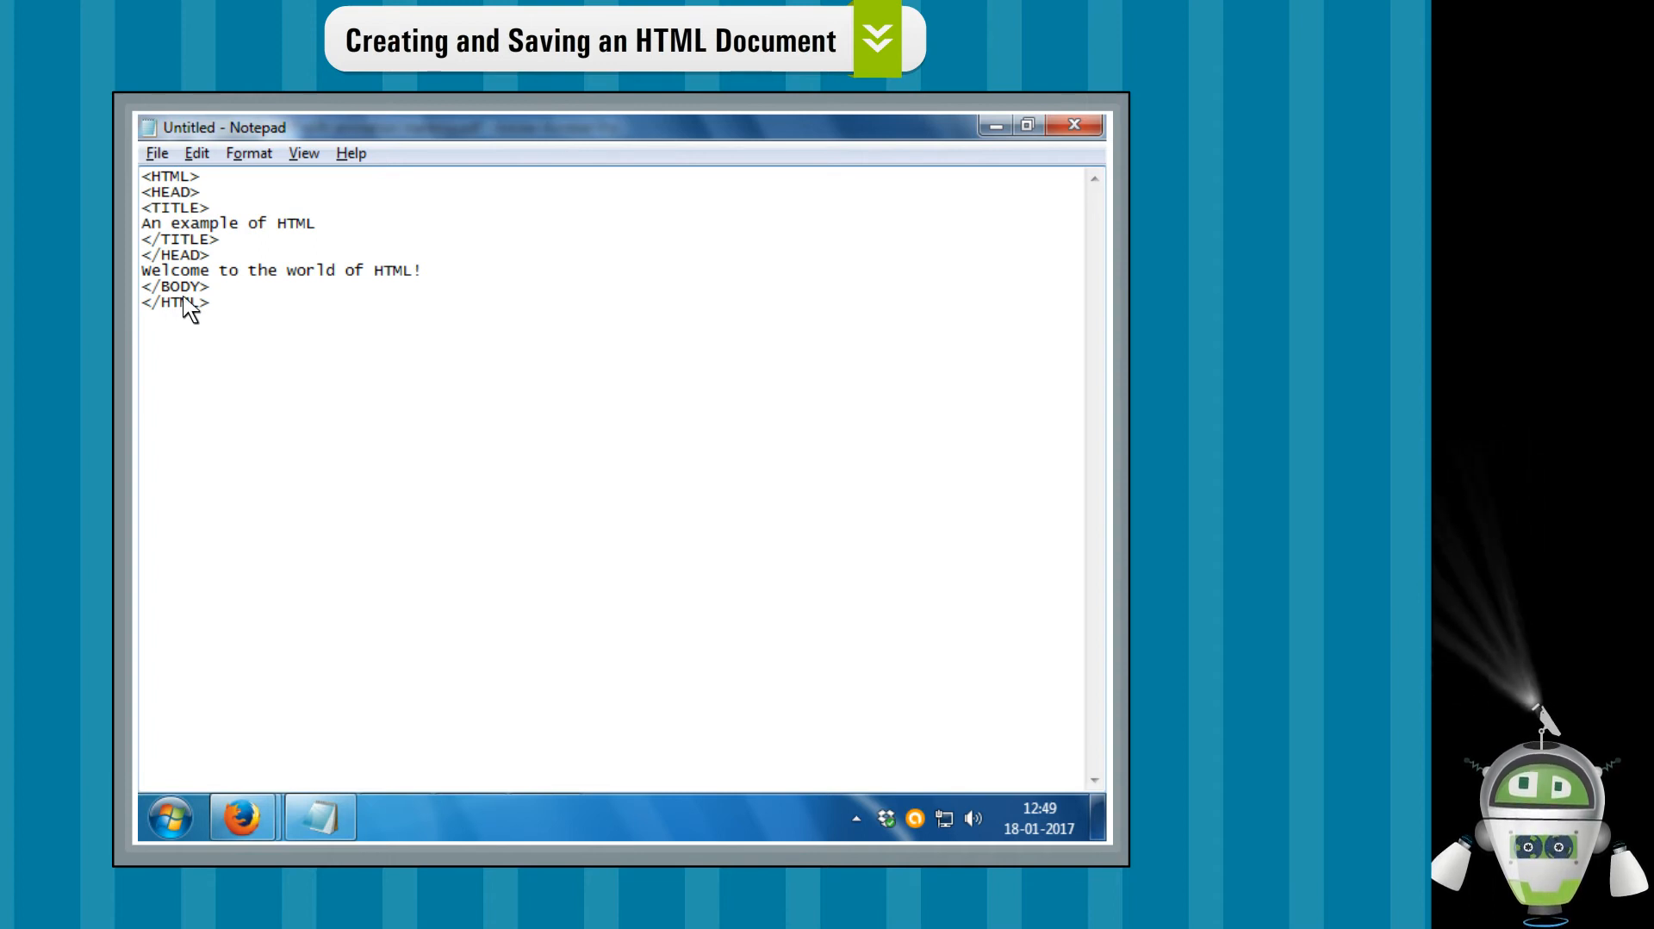
# Choose Save As from the File menu.
pyautogui.click(156, 153)
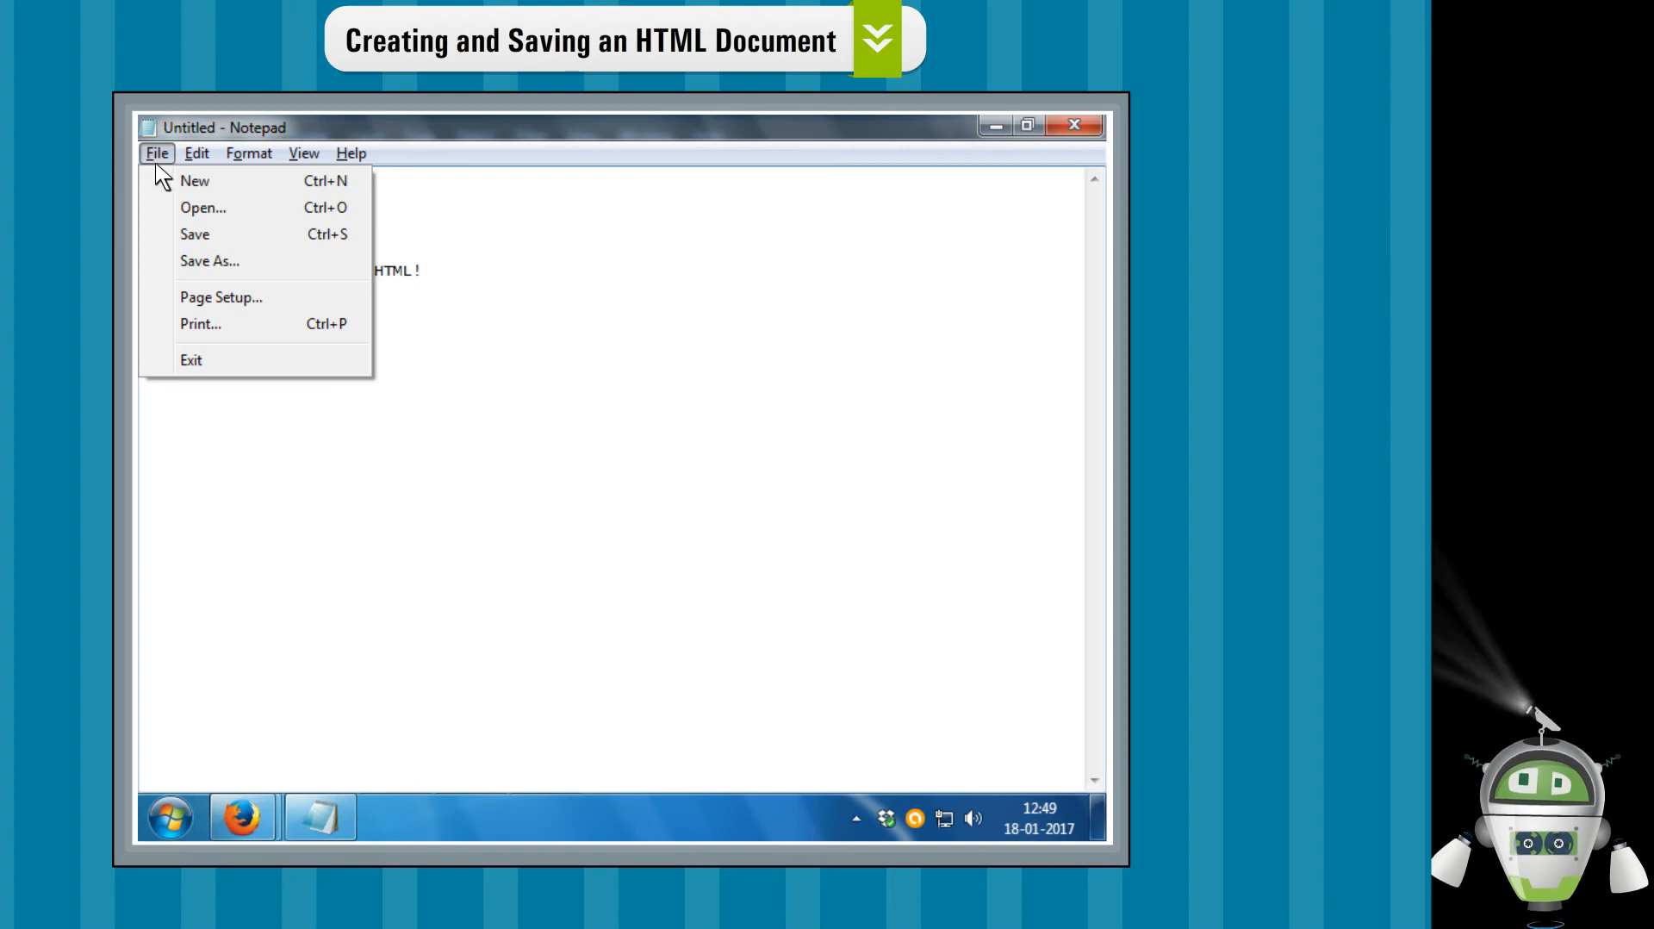
pyautogui.click(209, 261)
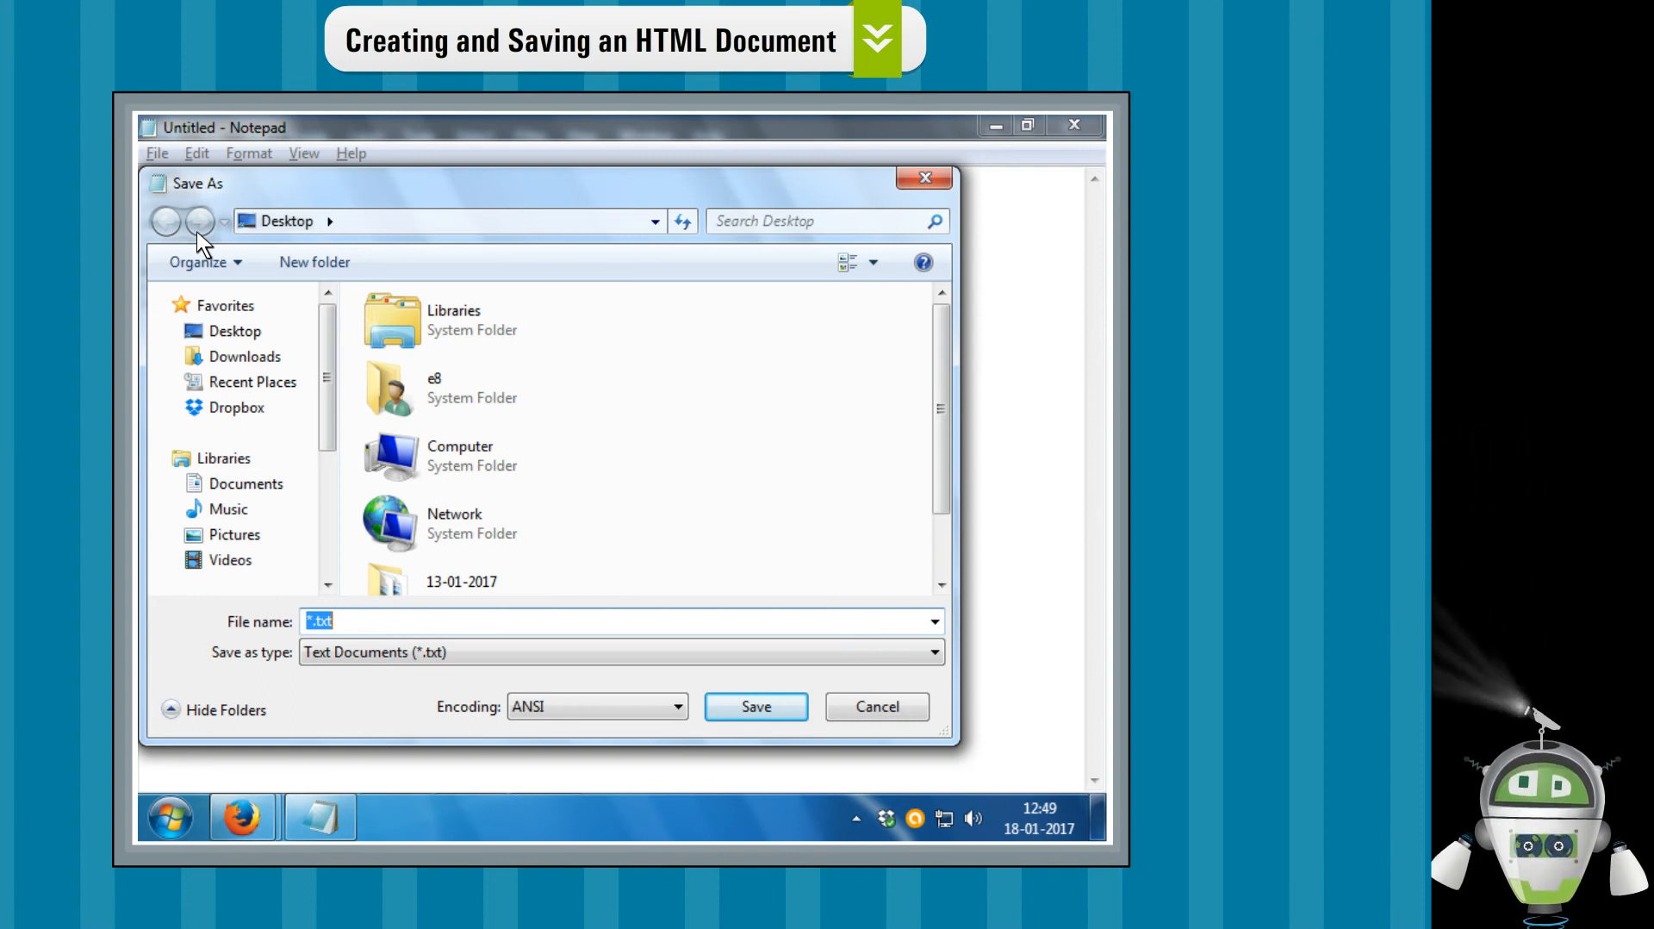
# Save the document to the Desktop as 'myfirstpage.html'.
pyautogui.write('m')
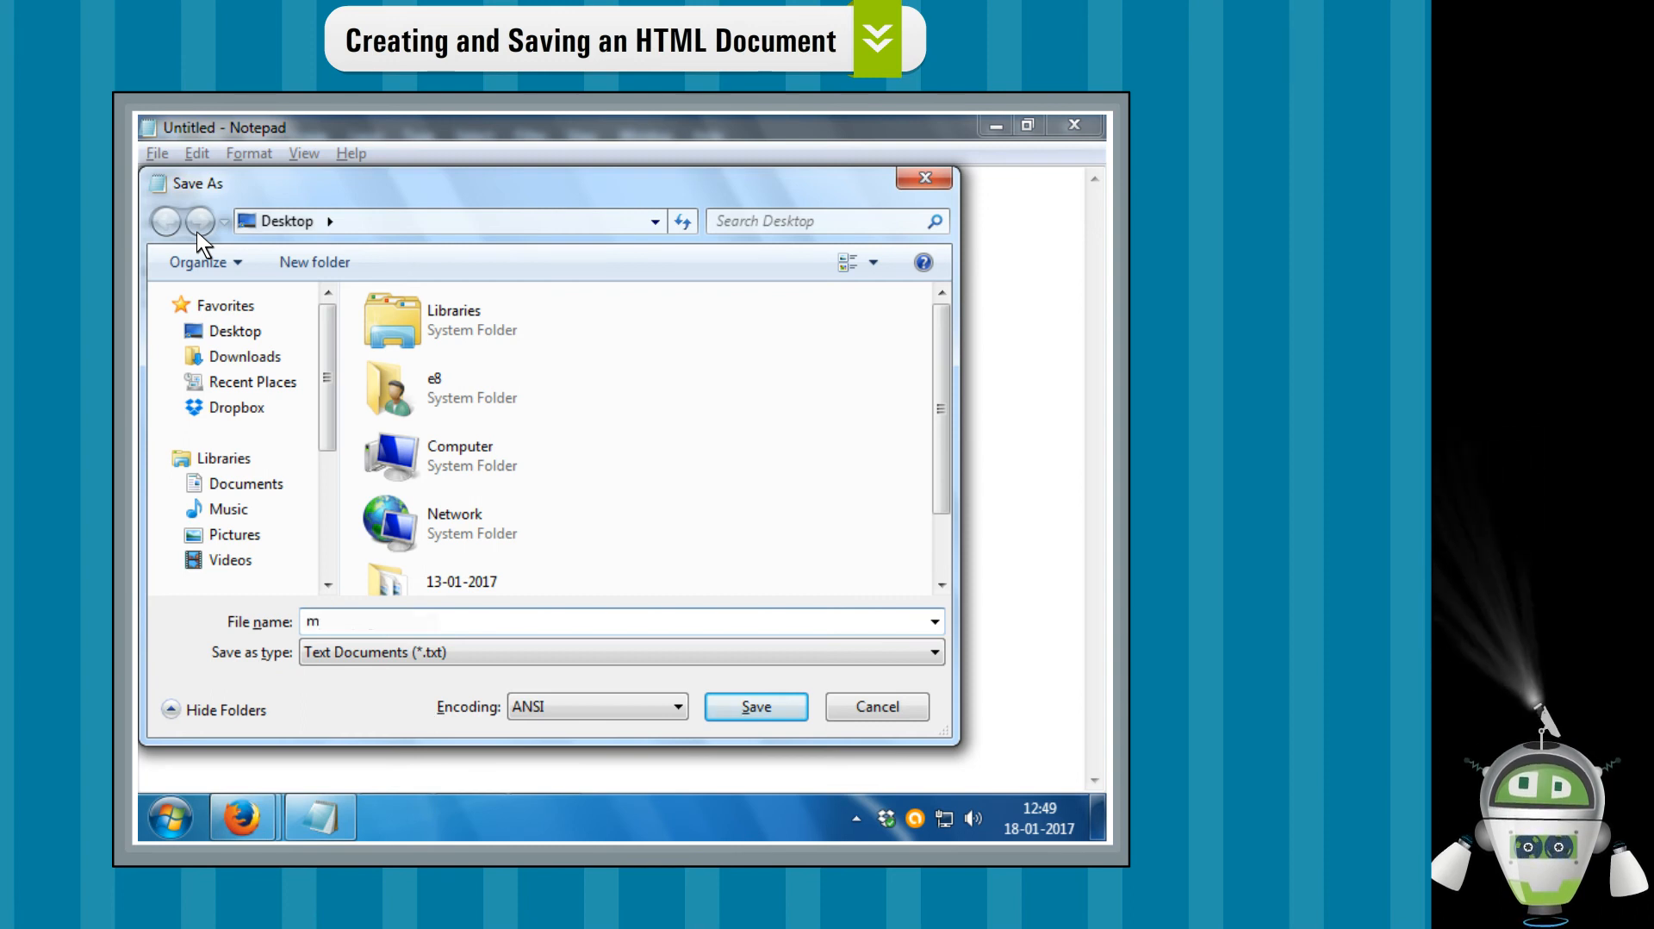
pyautogui.write('yfirstpage.html')
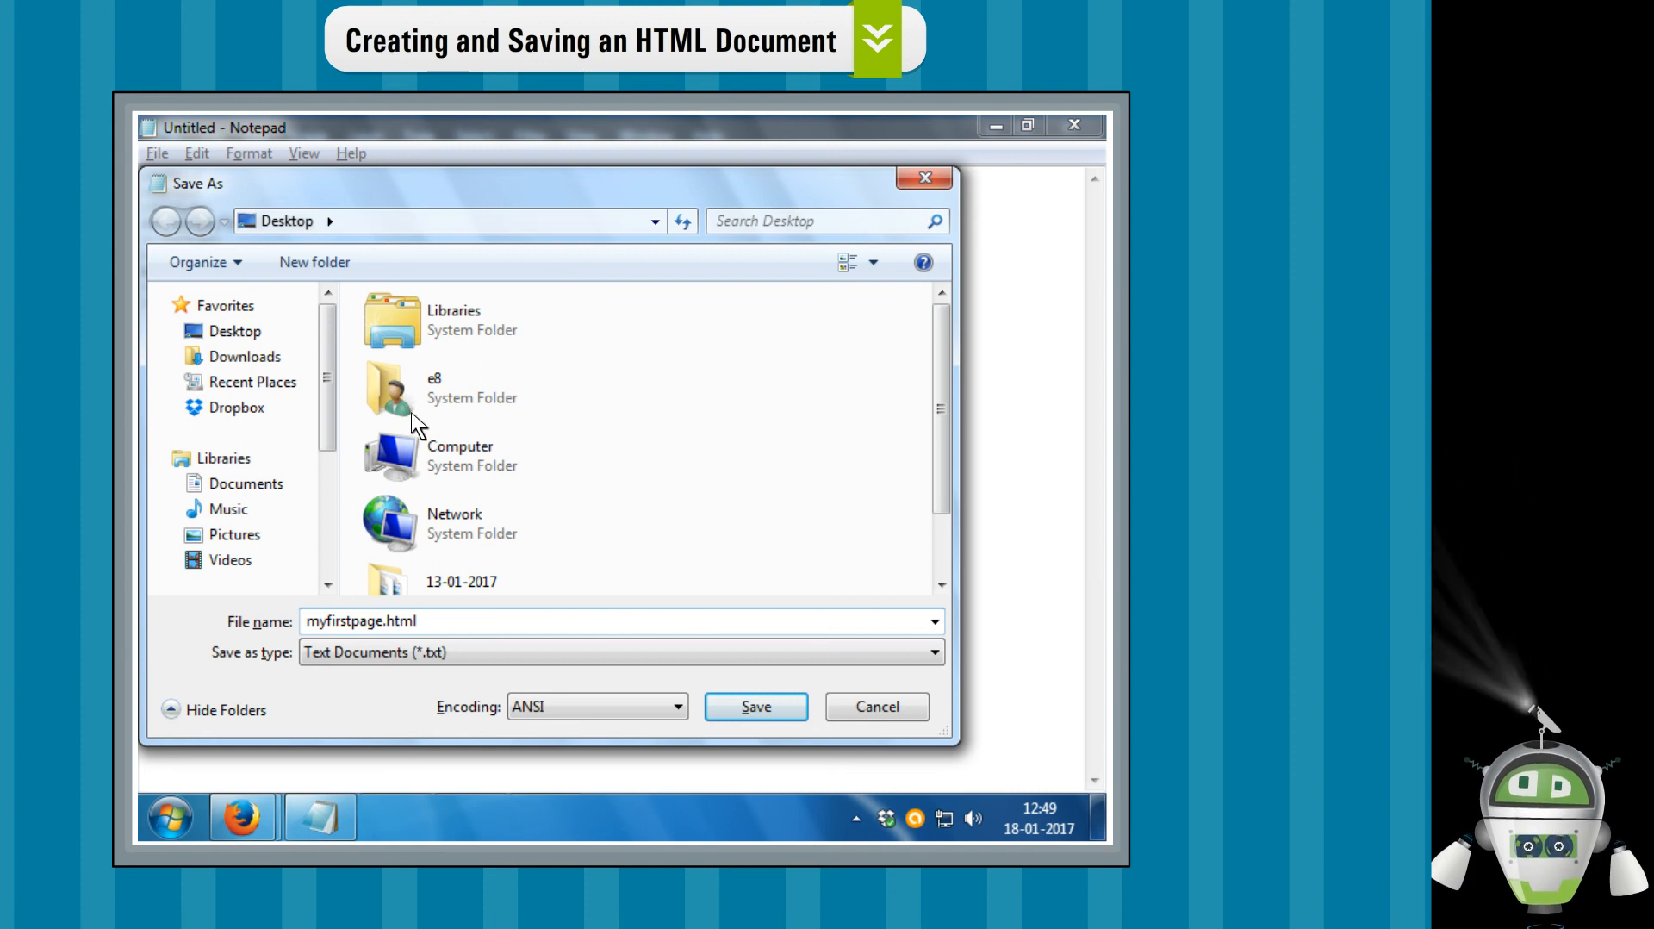
pyautogui.click(755, 706)
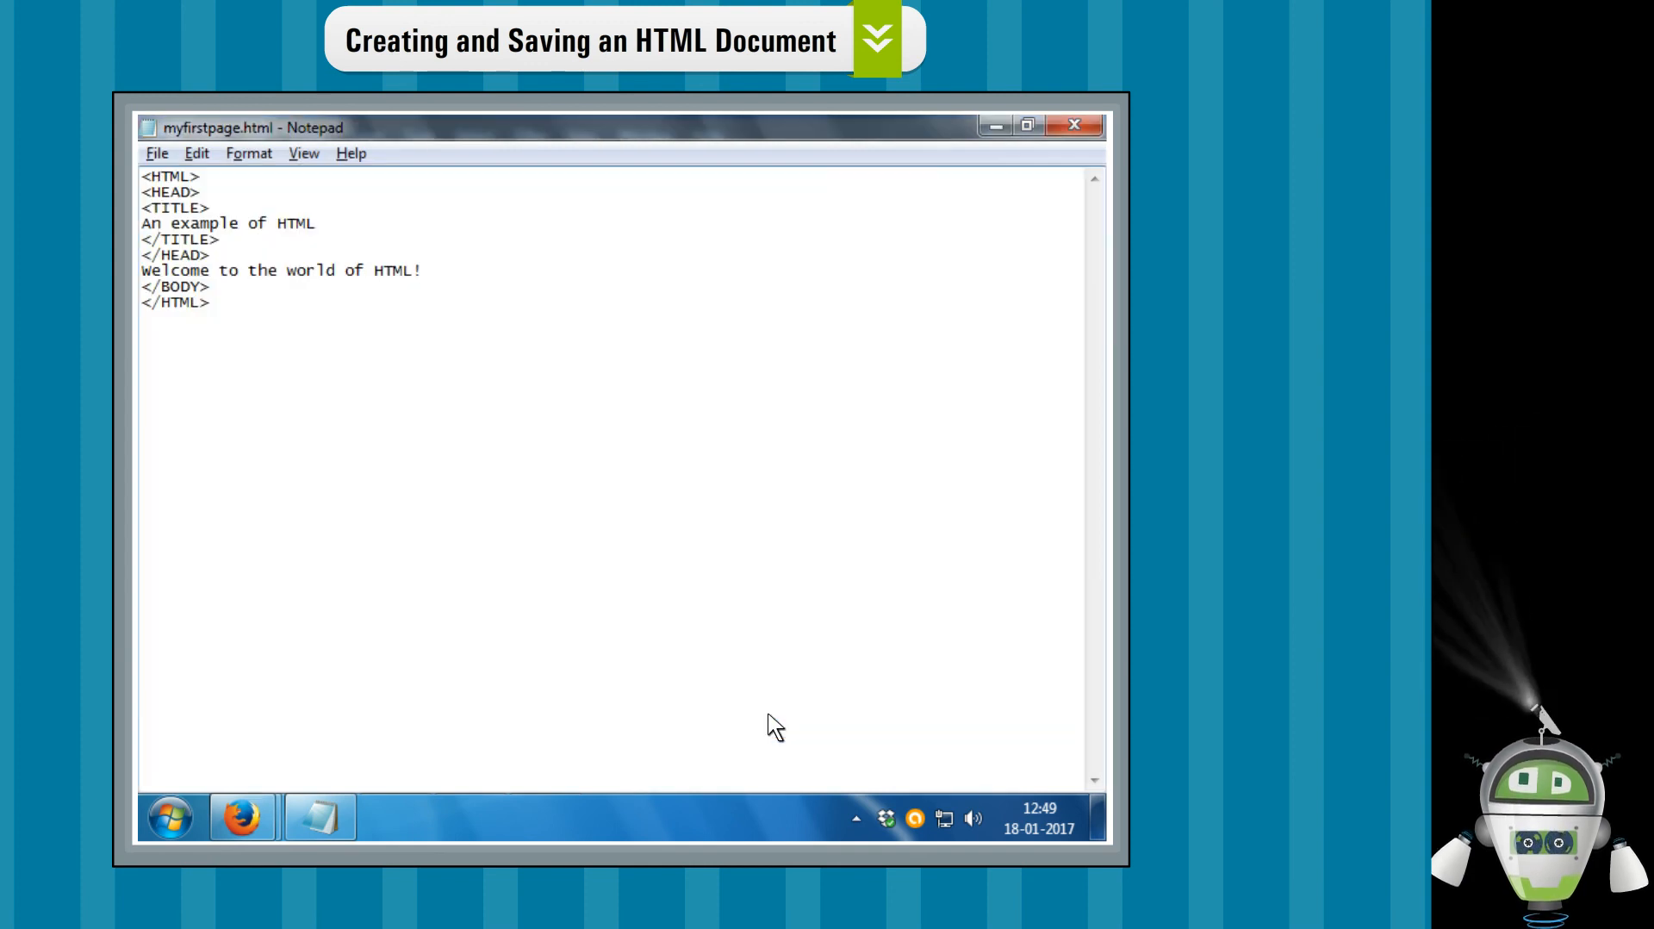